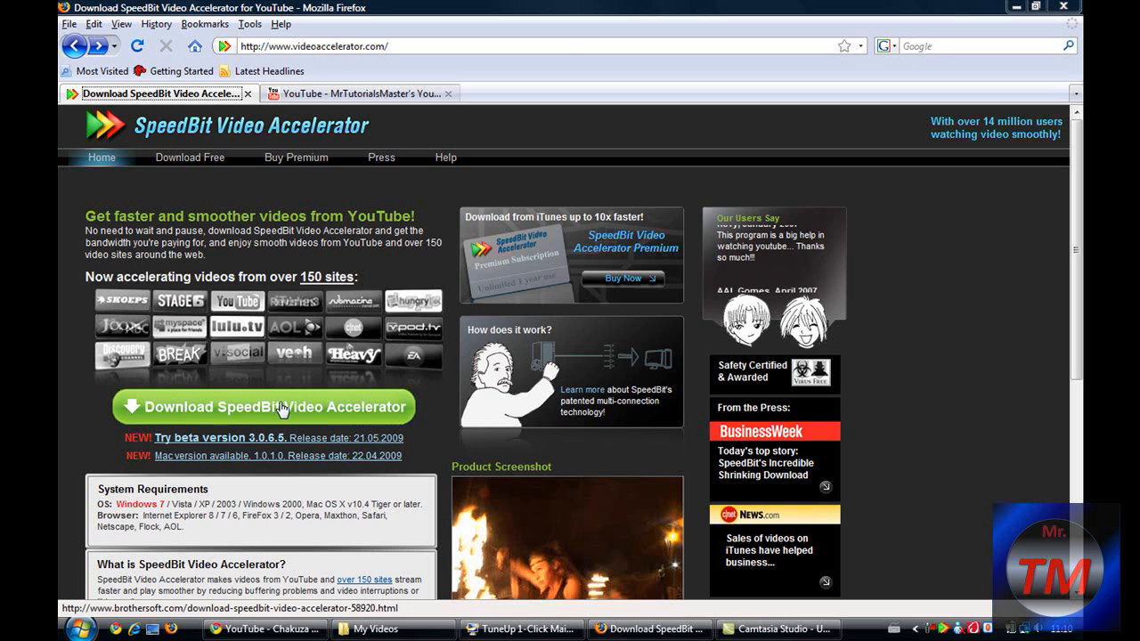
- Download the SpeedBit Video Accelerator installer from Brothersoft in Firefox and save the file
left_click(263, 407)
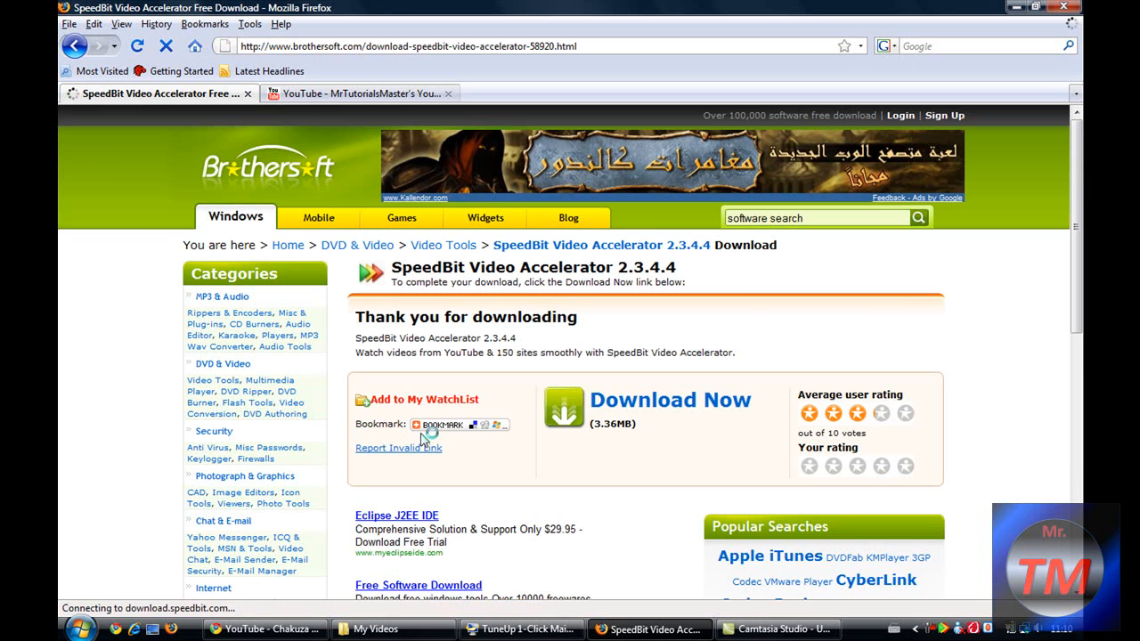
left_click(669, 398)
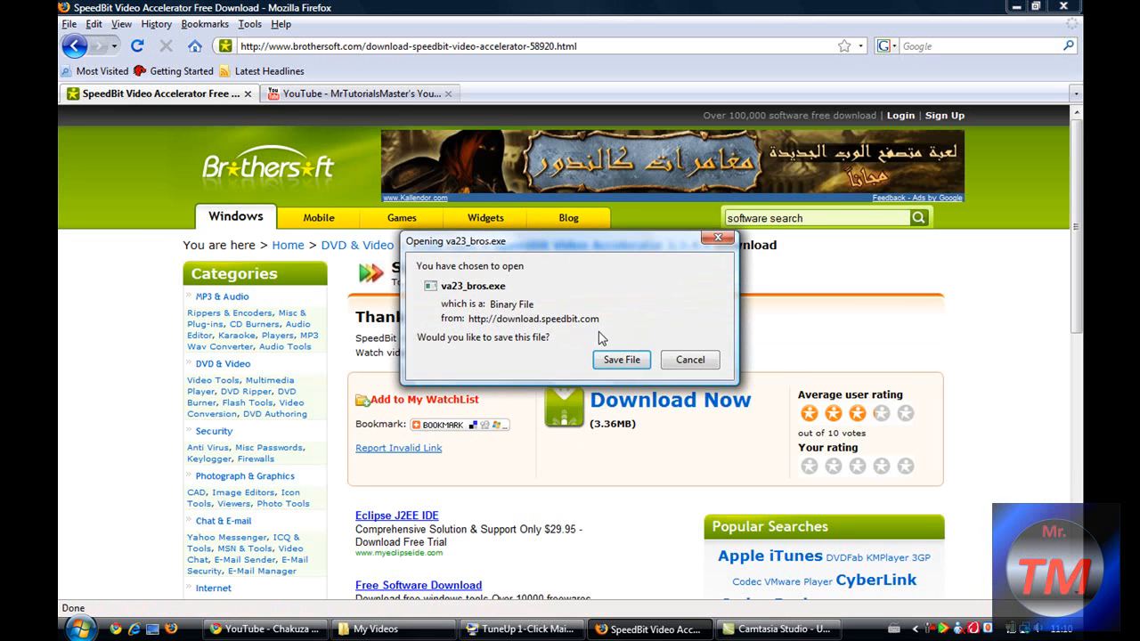
left_click(689, 359)
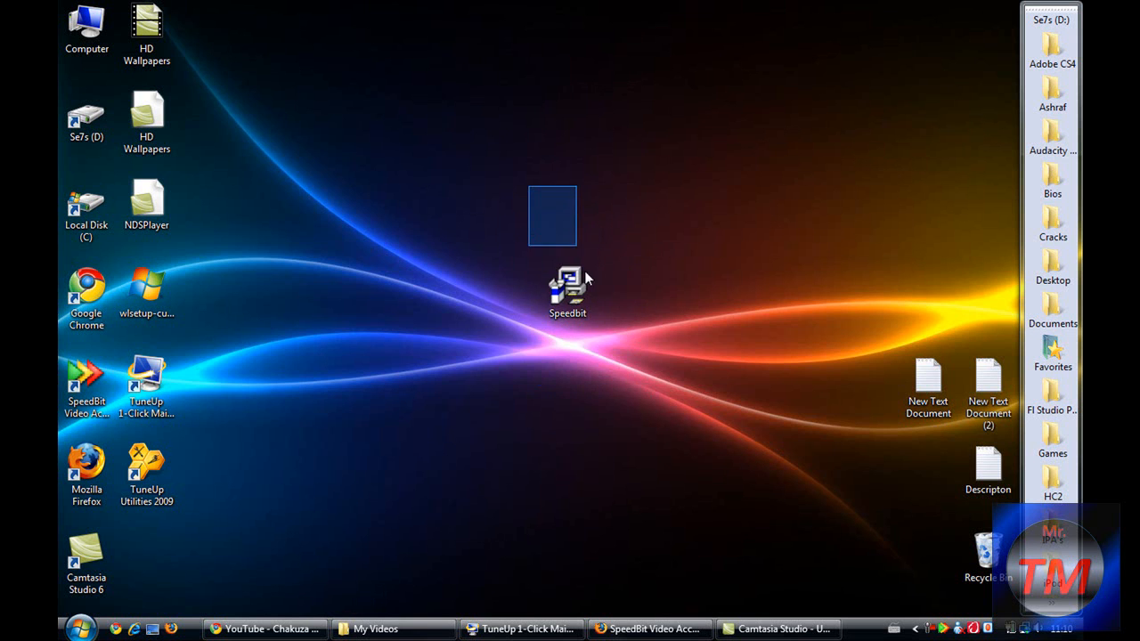
- Launch the Speedbit installer from the desktop to start the Wise setup wizard
left_click(567, 292)
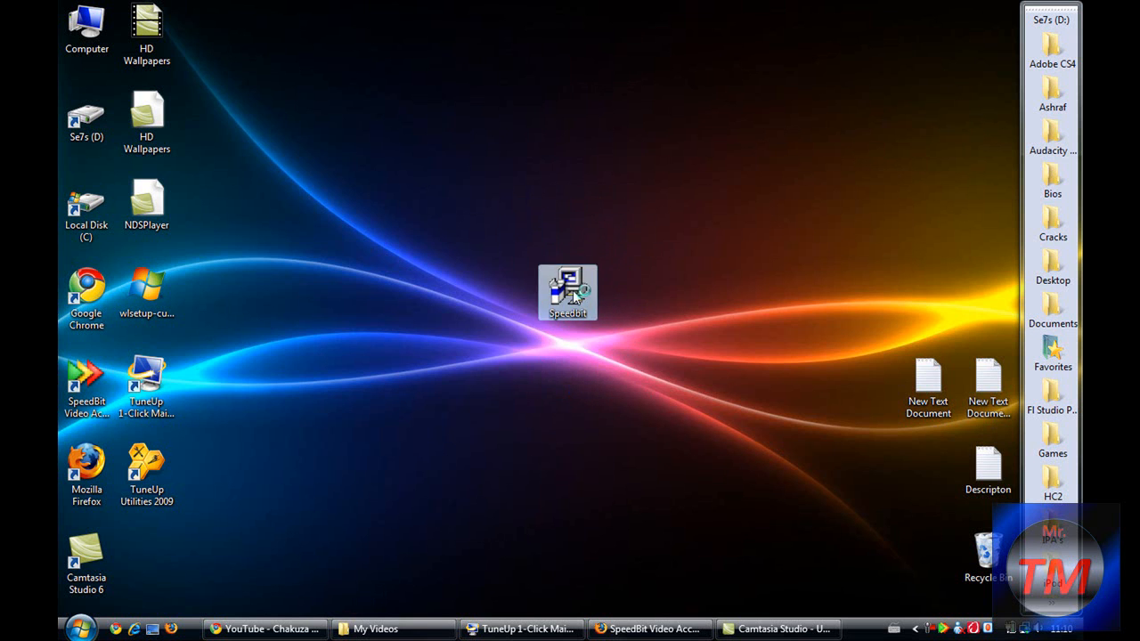
double_click(568, 292)
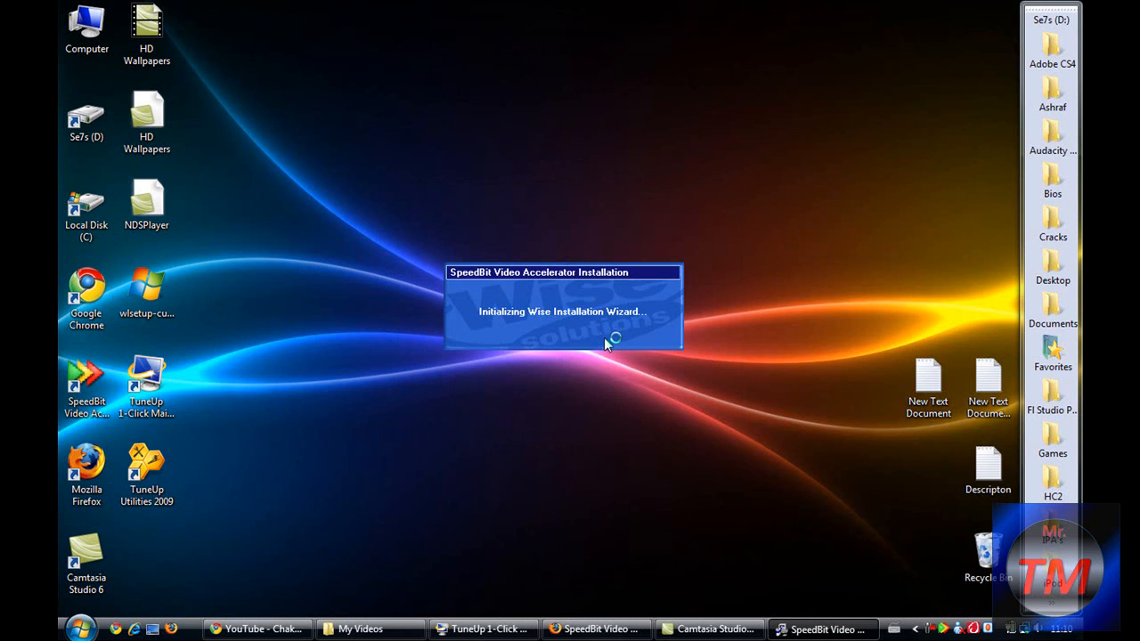
mouse_move(583, 412)
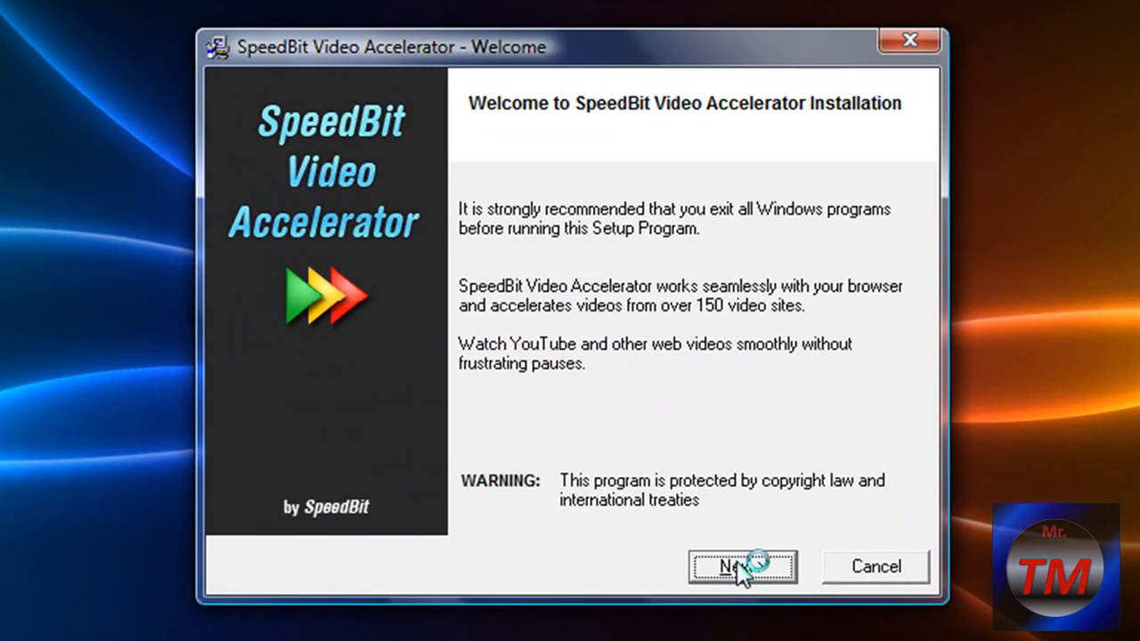
- Advance past the welcome and Video Downloader pages and skip registration until installation completes
left_click(743, 567)
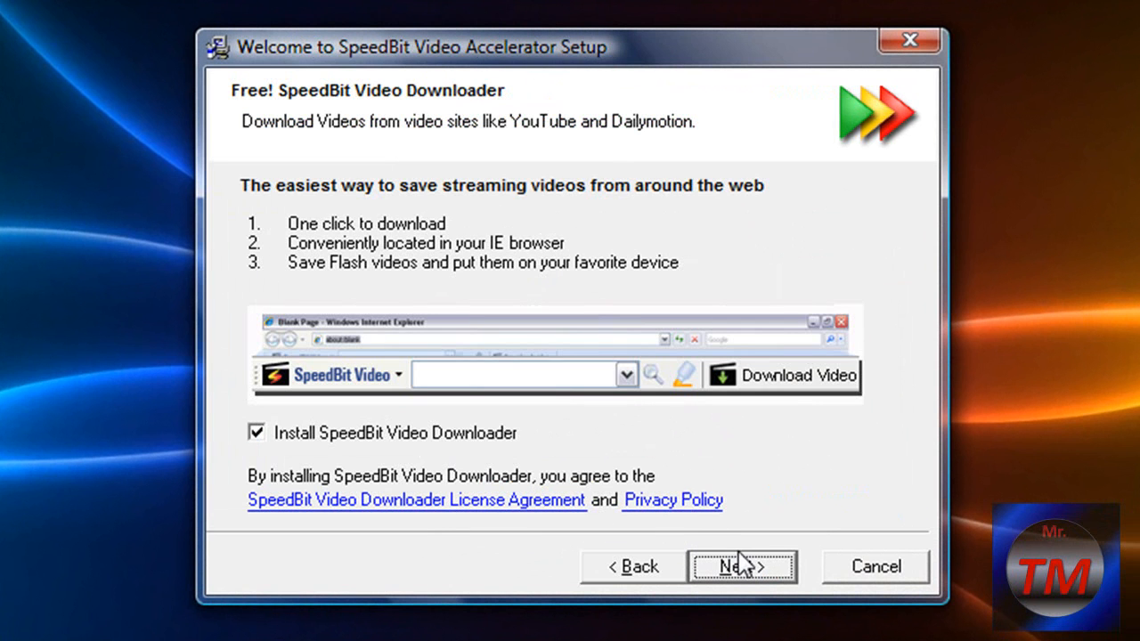
left_click(742, 567)
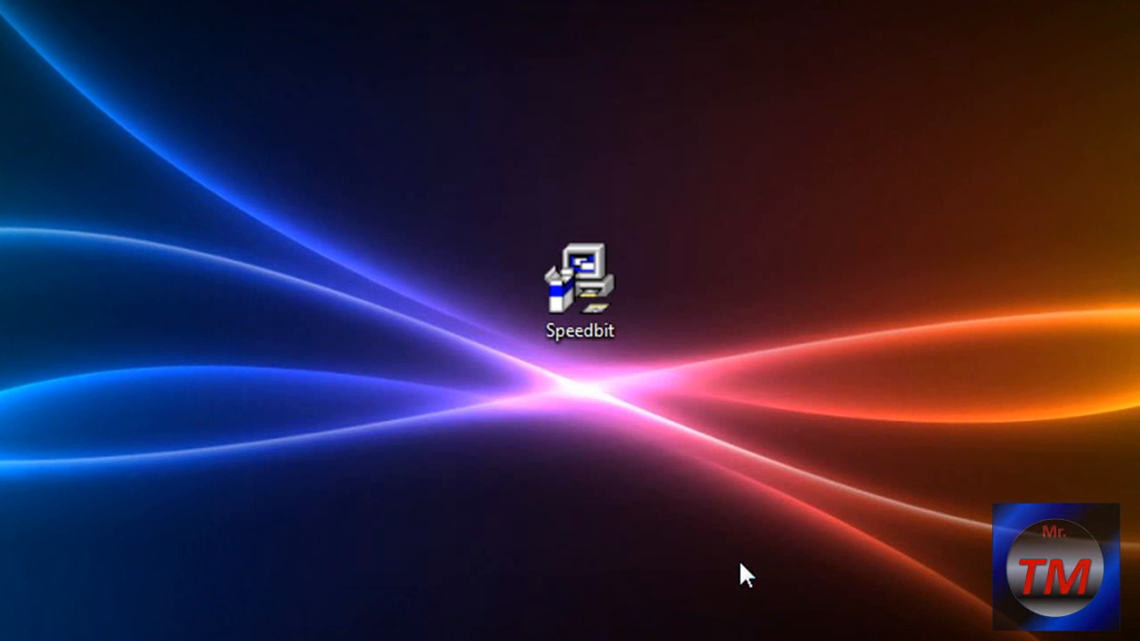
double_click(579, 276)
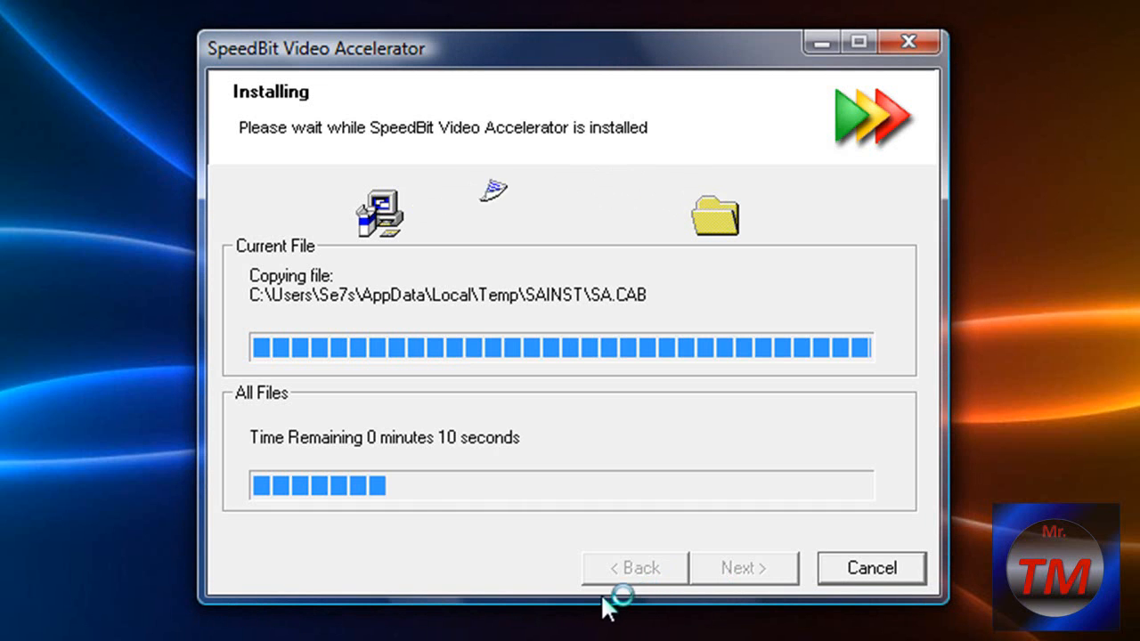
mouse_move(592, 619)
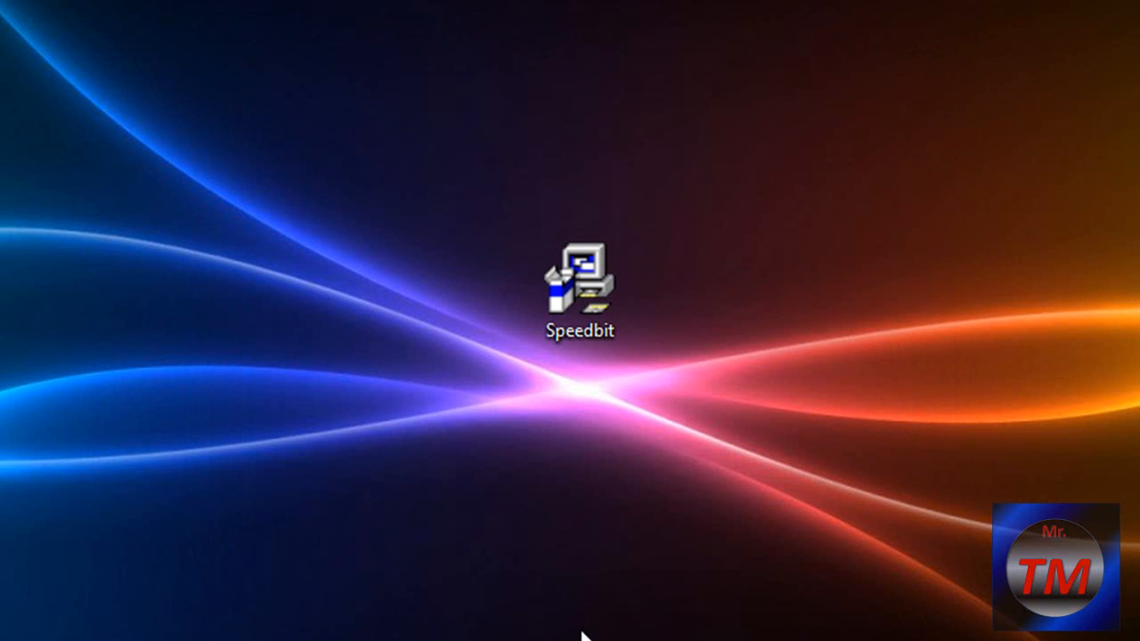
double_click(580, 278)
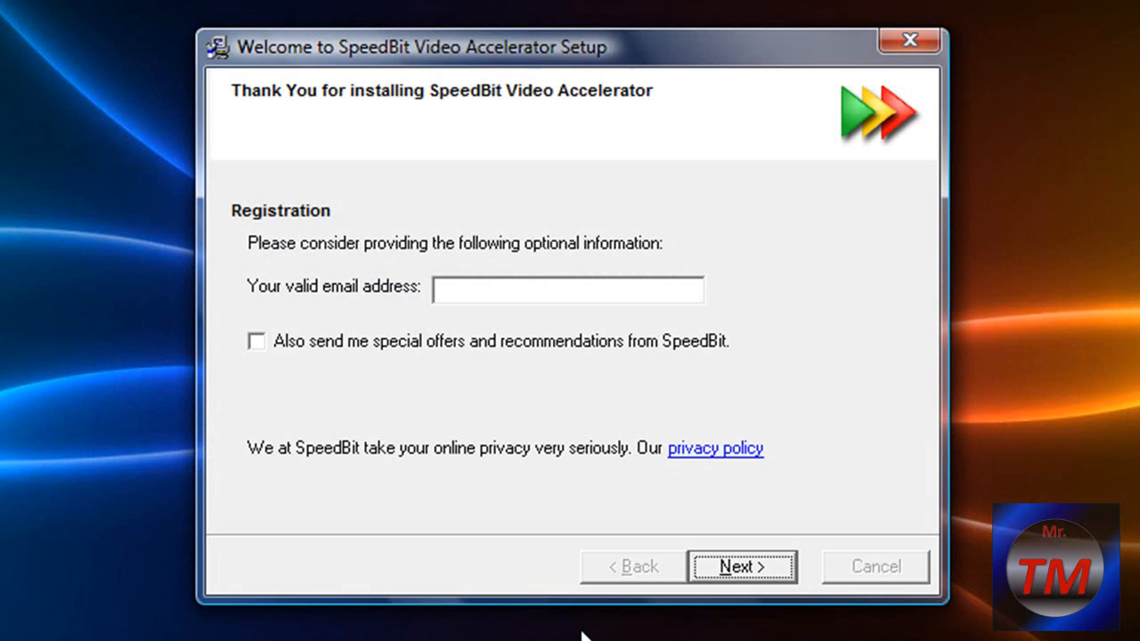
mouse_move(566, 559)
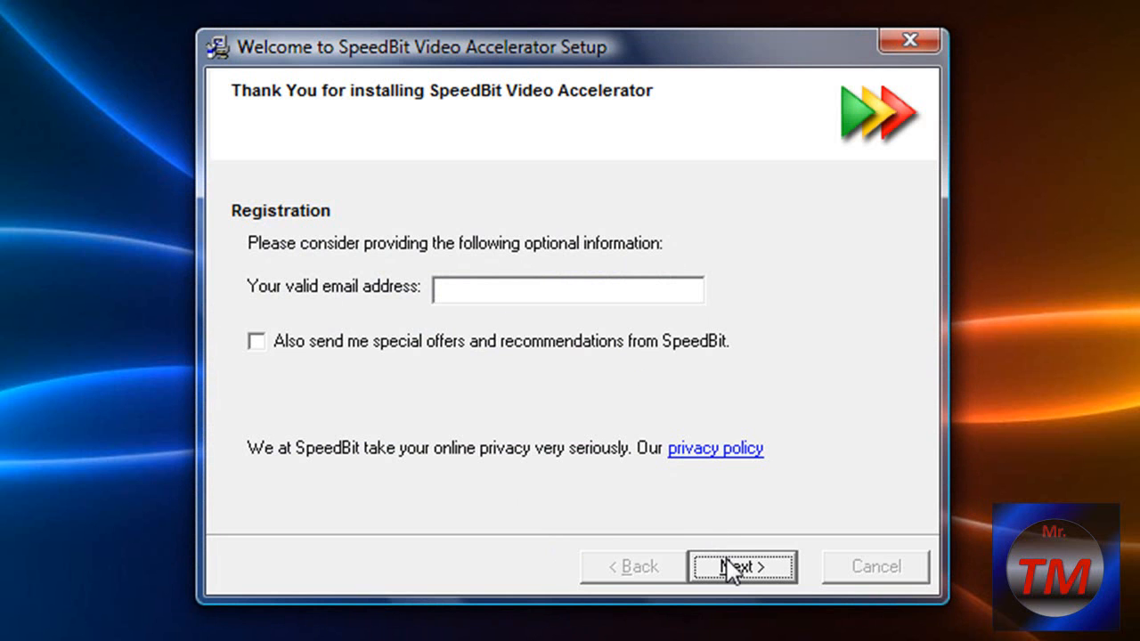
left_click(741, 566)
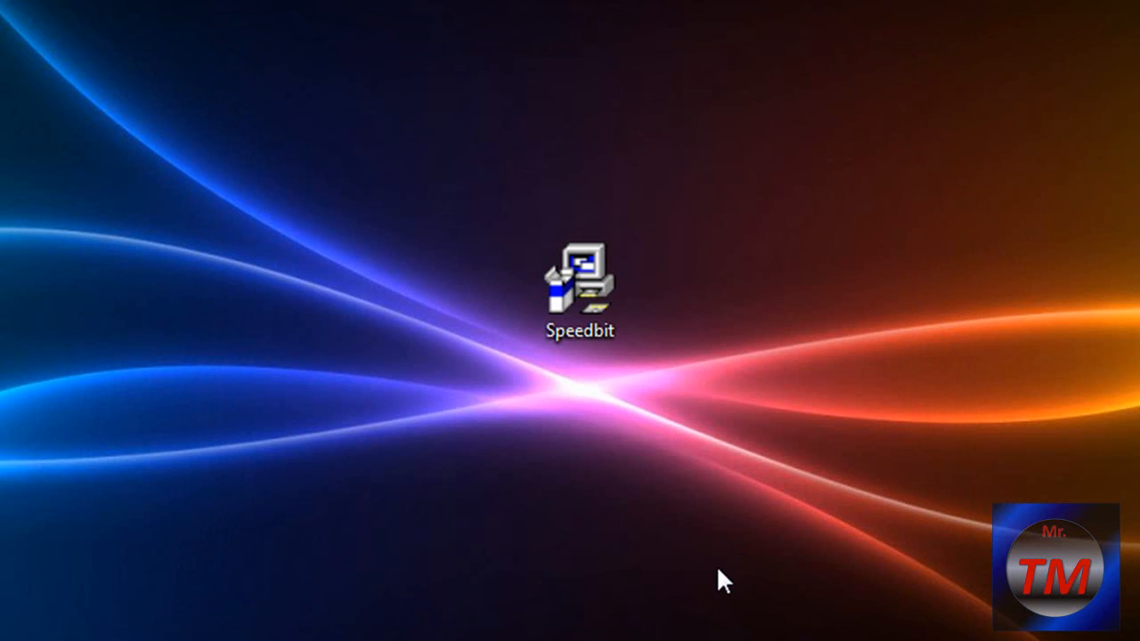
double_click(579, 280)
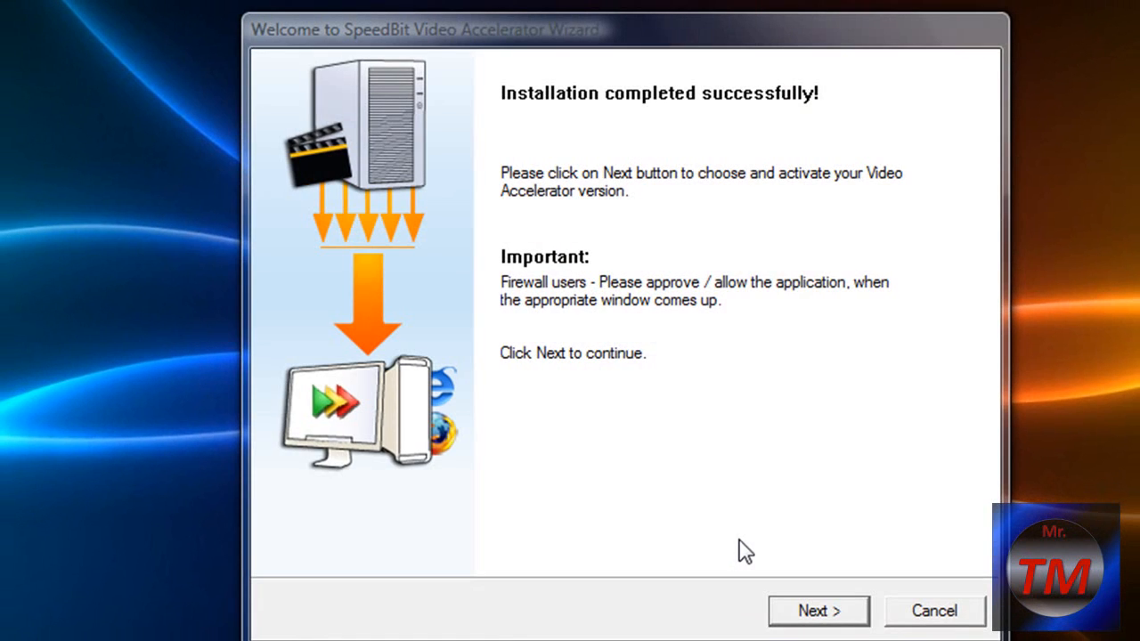
- Select the Free Version, finish setup to start the accelerator, and return to YouTube in Firefox
left_click(816, 610)
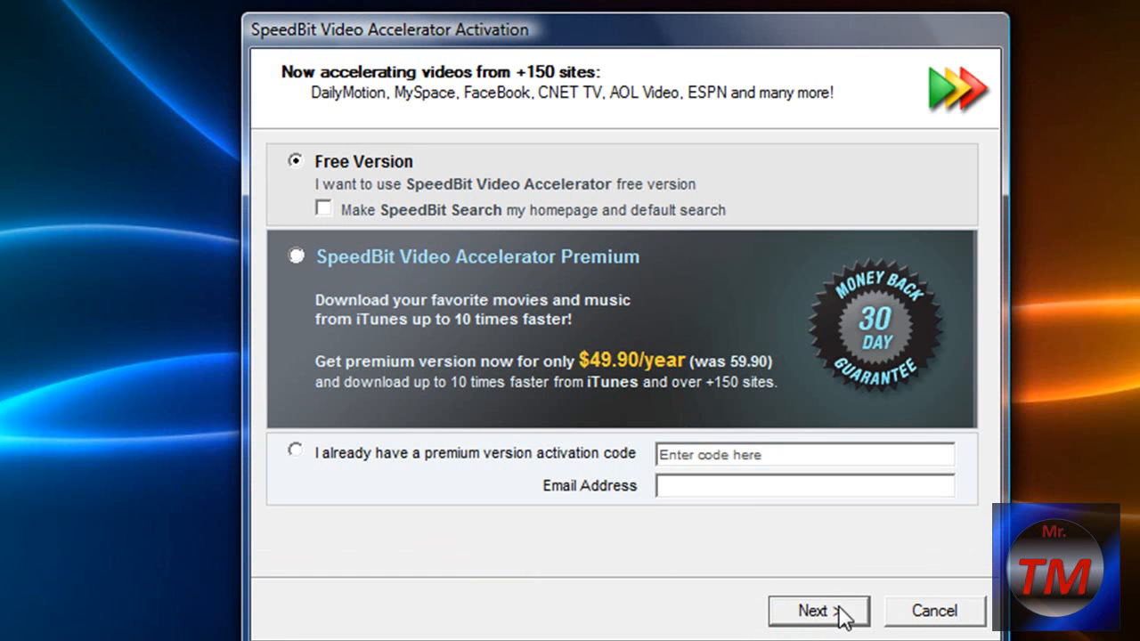
left_click(818, 611)
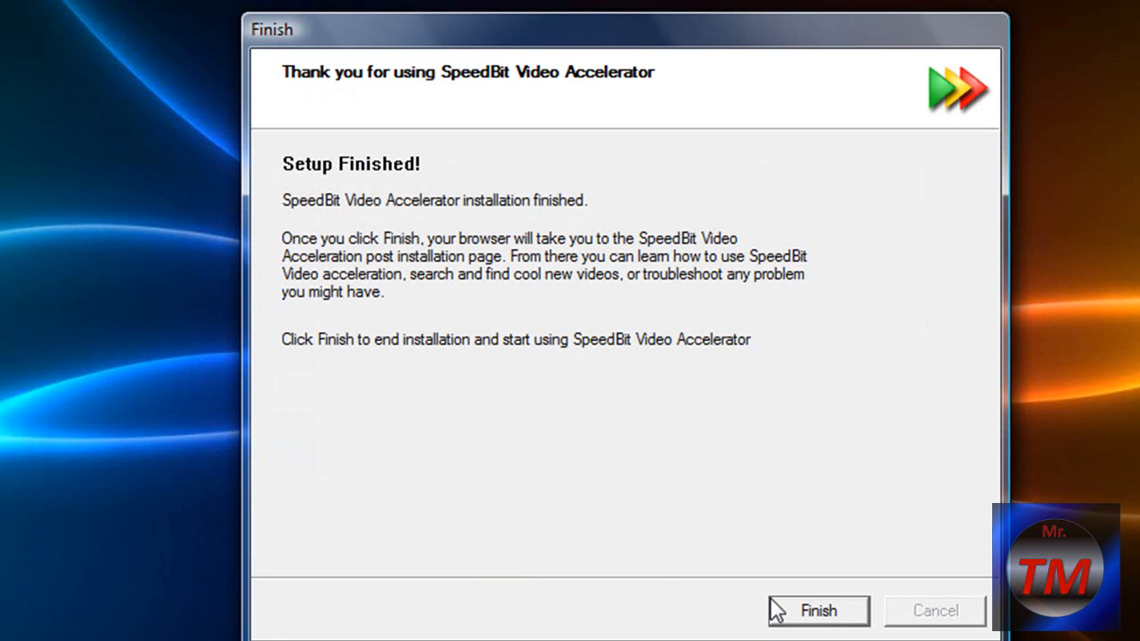
left_click(816, 611)
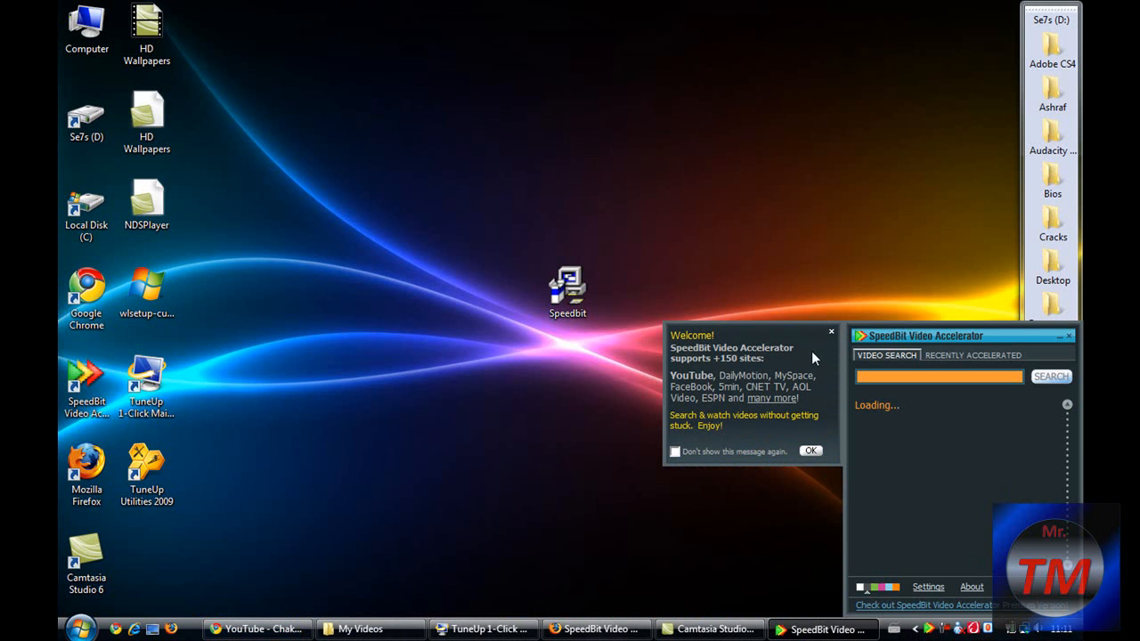
left_click(810, 449)
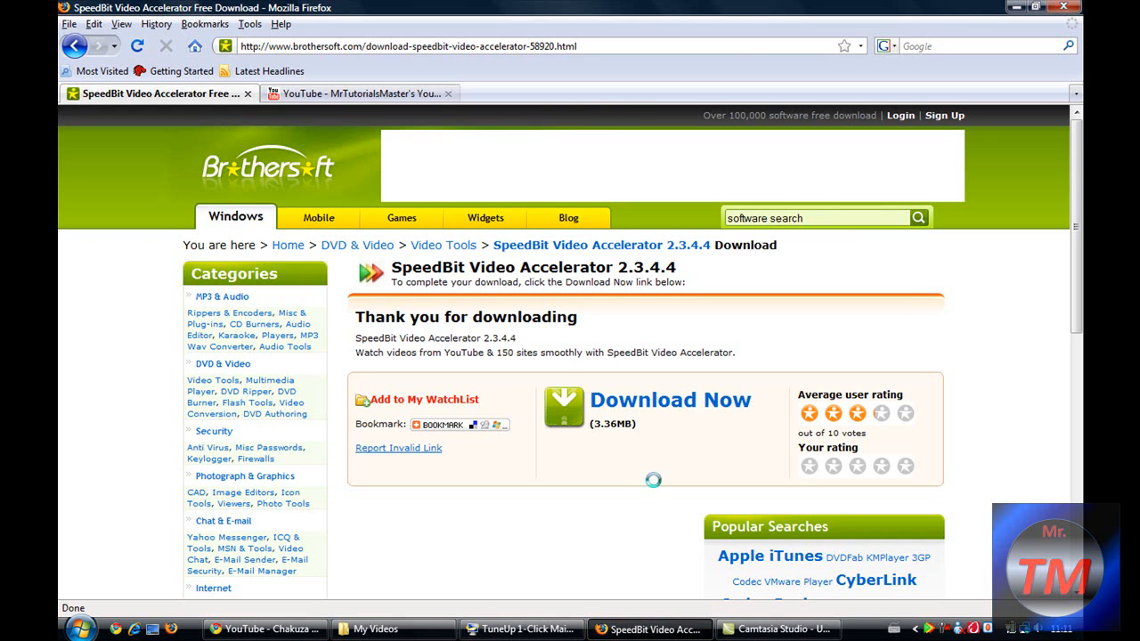
left_click(356, 93)
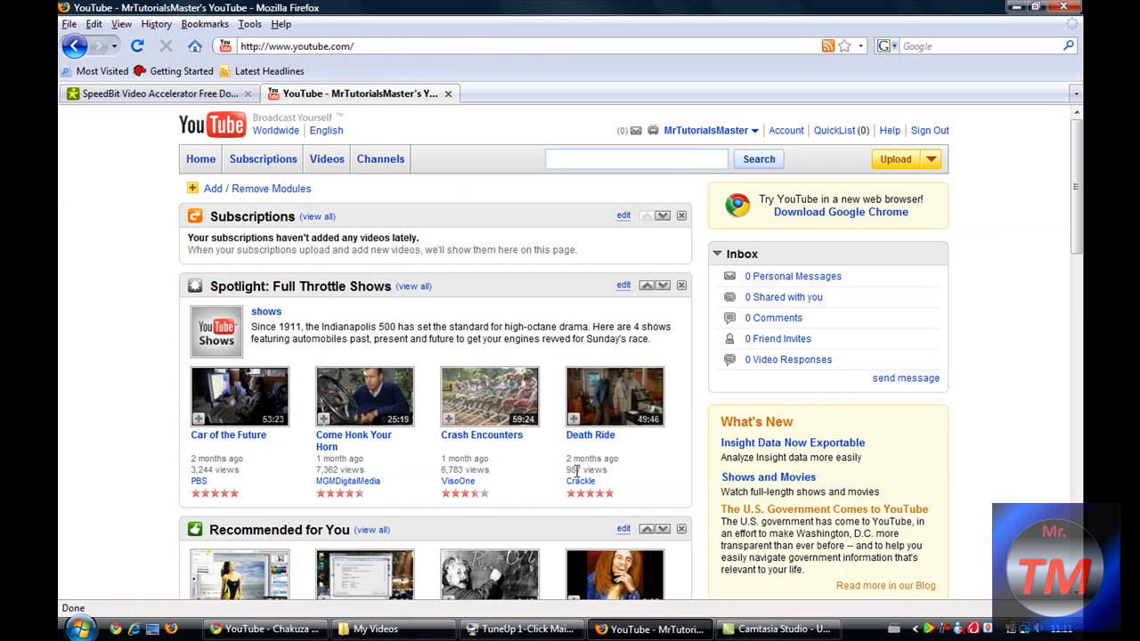